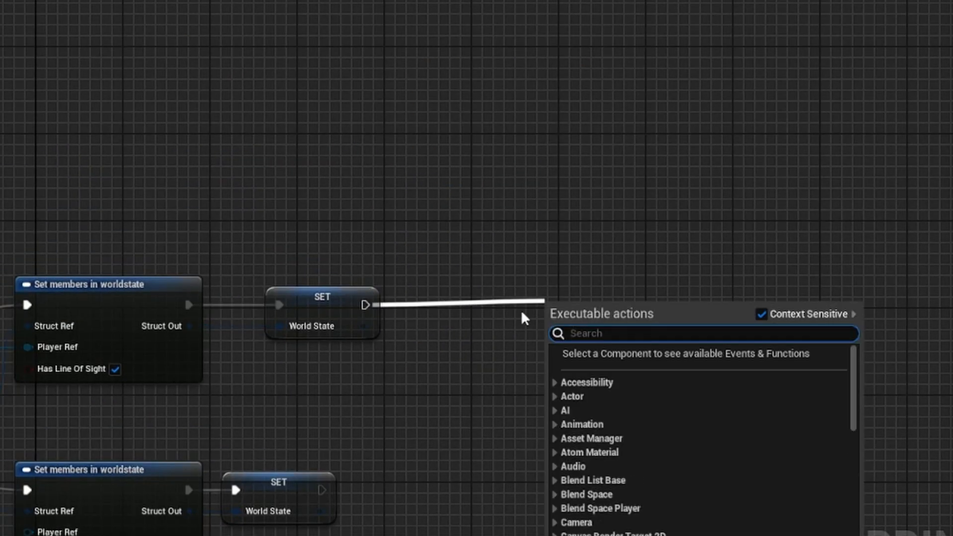
- Add an Add State Tree Component node after the World State SET node, found by searching 'add'
{"action": "type", "text": "add"}
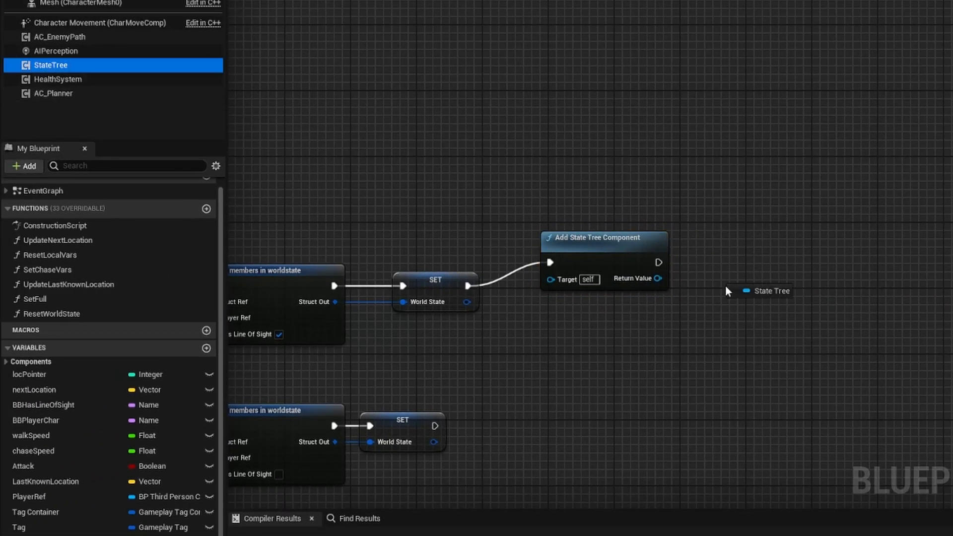
- Place a SET State Tree node beside the Add State Tree Component node
{"action": "left_click_drag", "start_coordinate": [767, 291], "coordinate": [779, 236]}
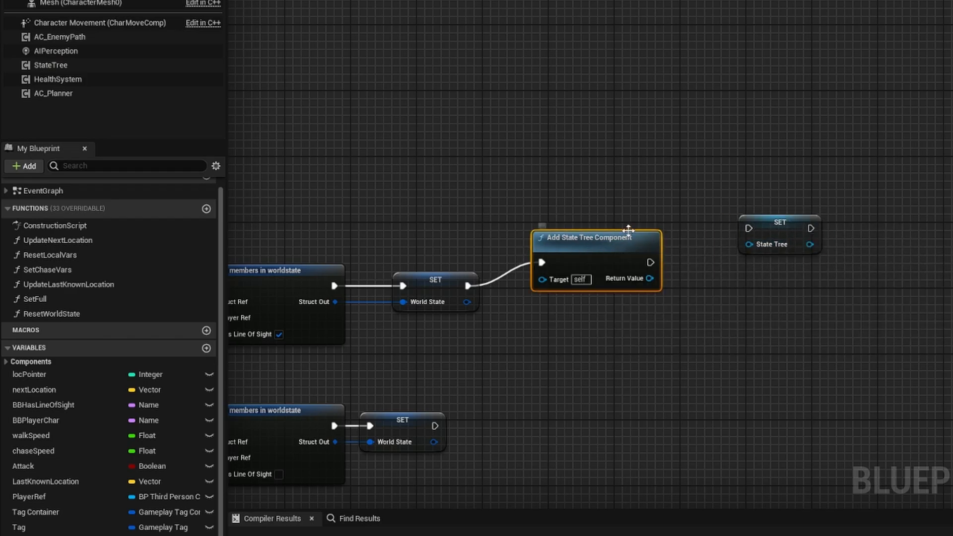
{"action": "mouse_move", "coordinate": [560, 273]}
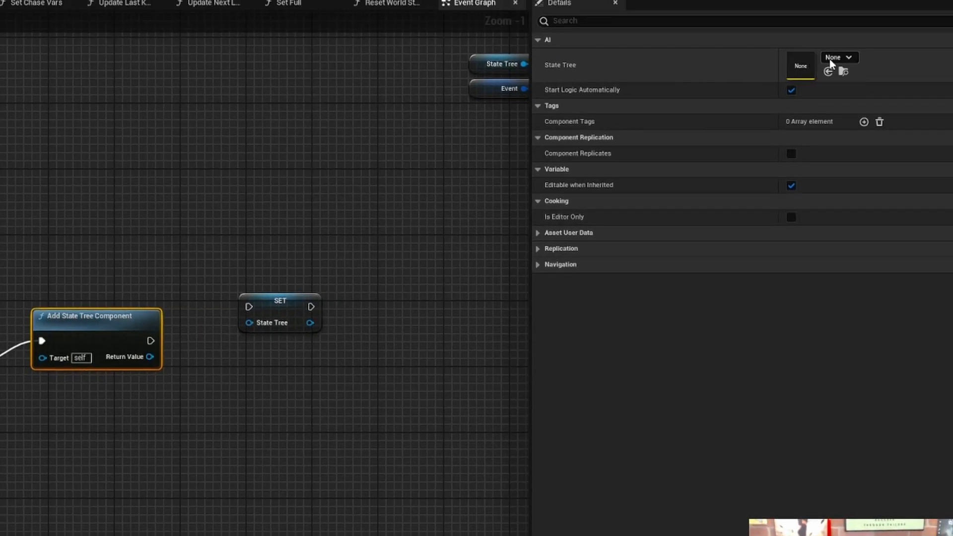
- Assign ST_BaseEnemy as the State Tree asset of the added component
{"action": "left_click", "coordinate": [838, 56]}
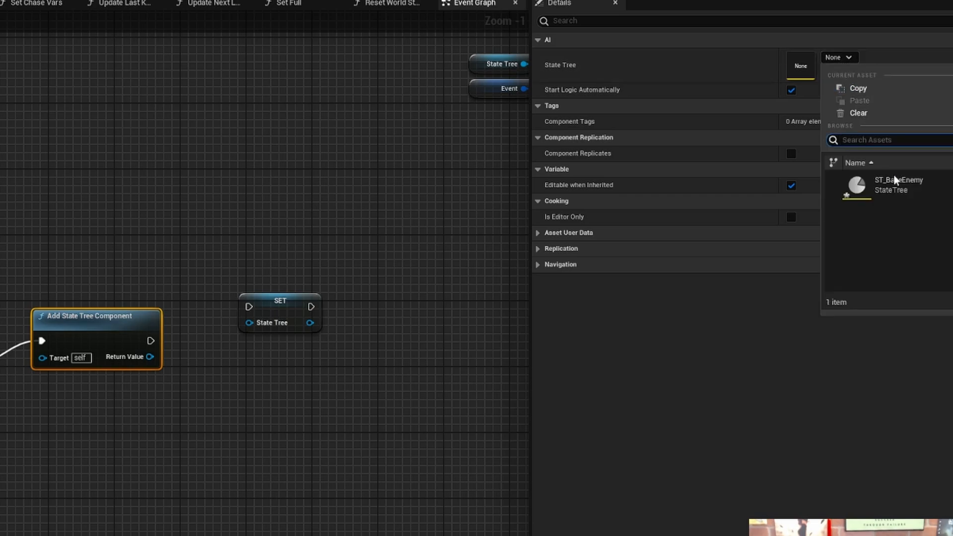
{"action": "left_click", "coordinate": [893, 185]}
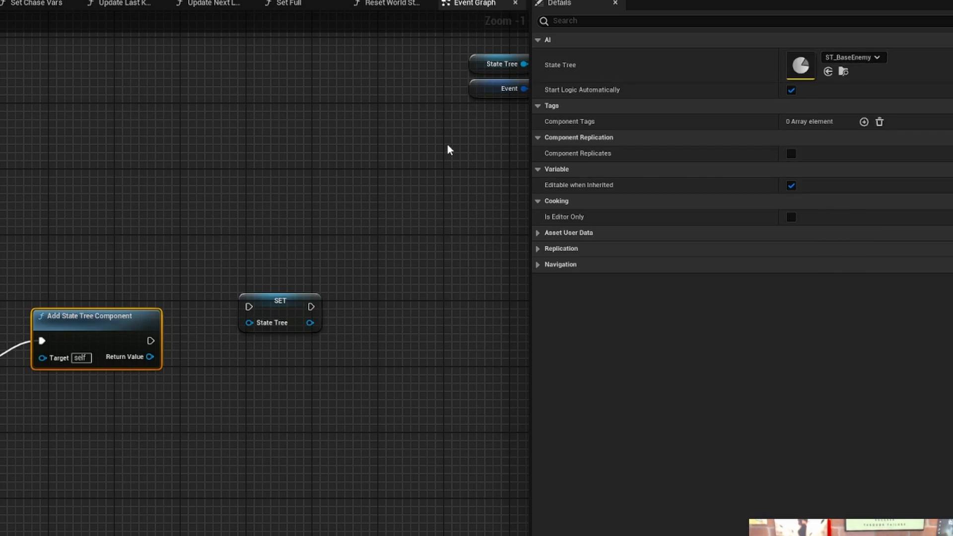
{"action": "mouse_move", "coordinate": [467, 121]}
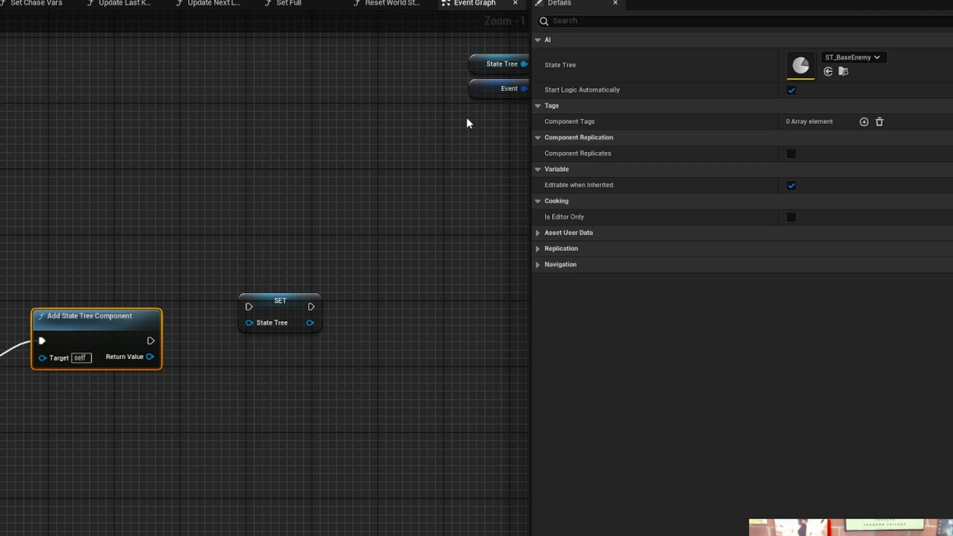
{"action": "mouse_move", "coordinate": [293, 115]}
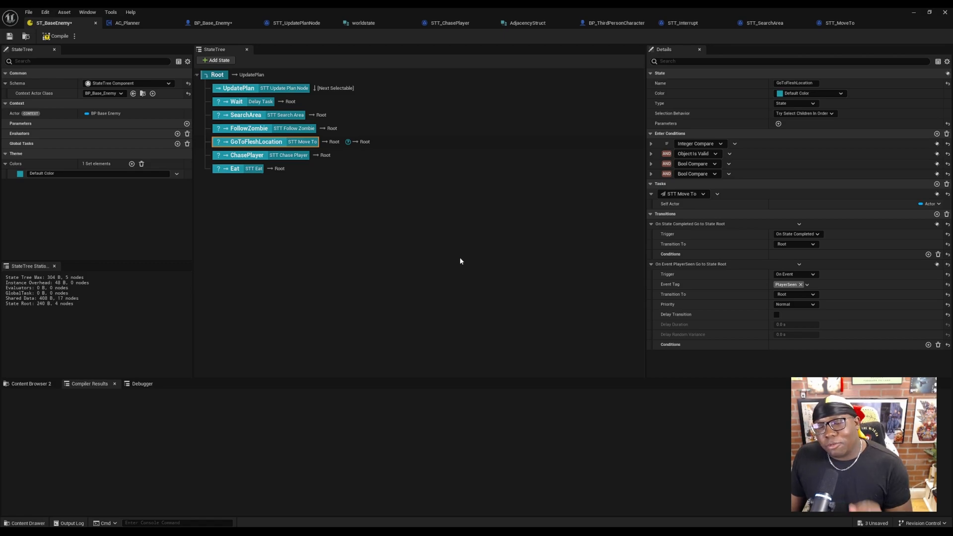
{"action": "mouse_move", "coordinate": [465, 261]}
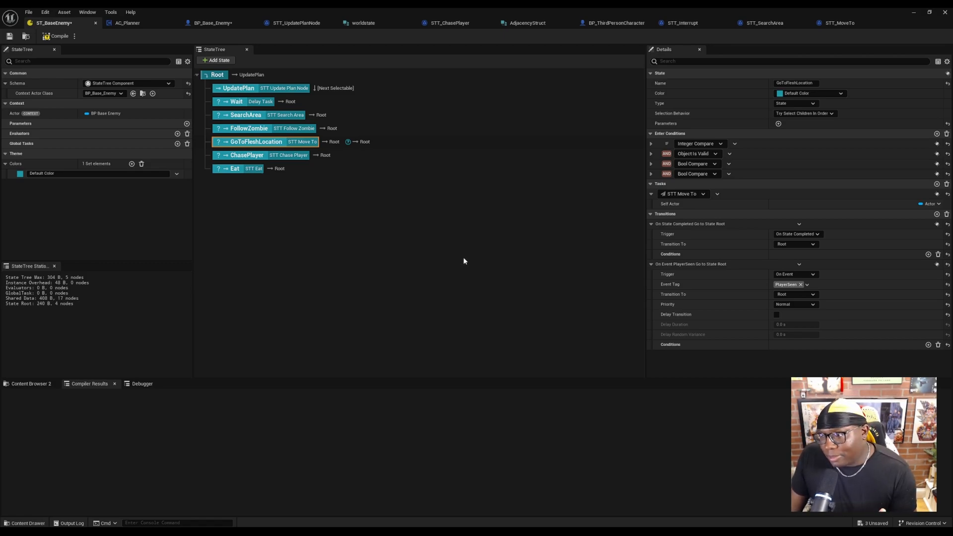
{"action": "mouse_move", "coordinate": [458, 298]}
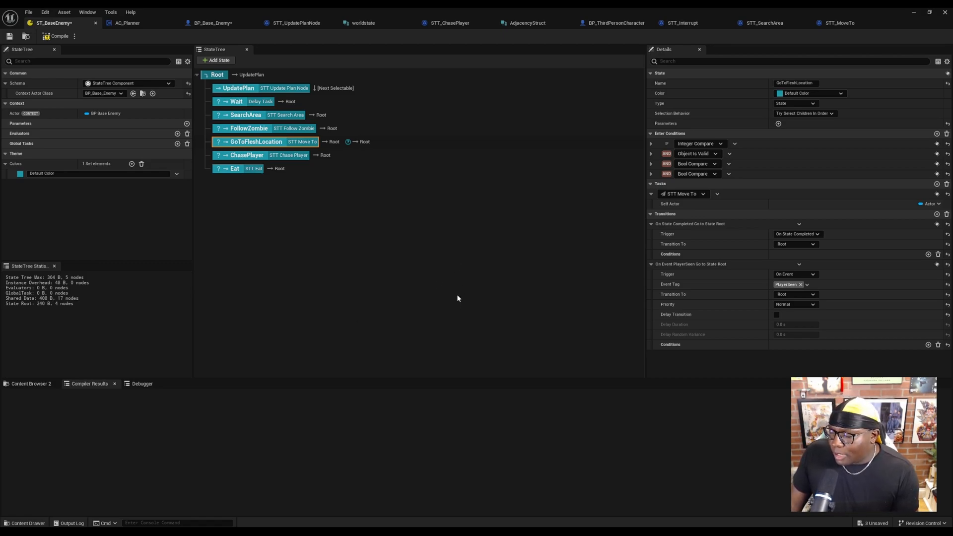
{"action": "mouse_move", "coordinate": [670, 36]}
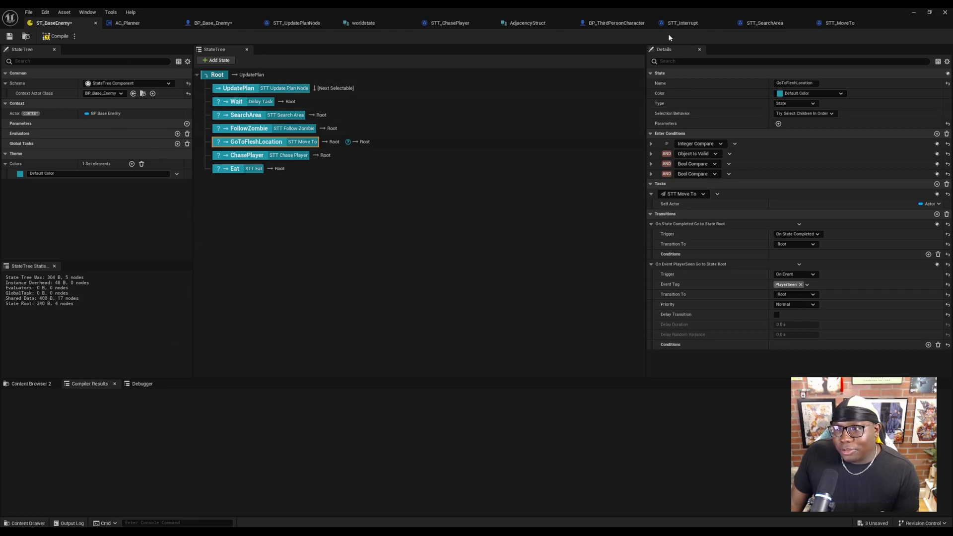
- Switch to the STT_Interrupt task graph with its Event Tick, Branch and Finish Task nodes
{"action": "left_click", "coordinate": [685, 23]}
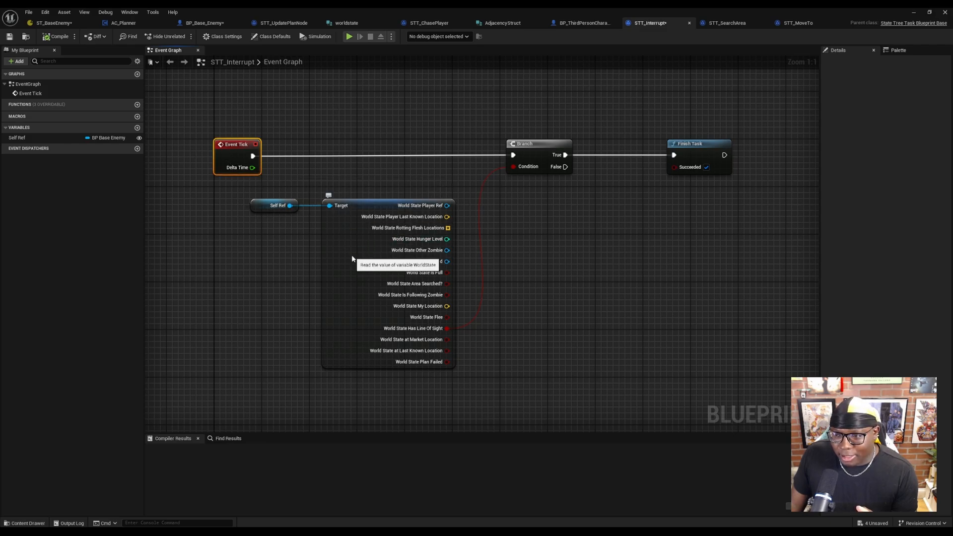
- Inspect the World State variable's details, then return to the ST_BaseEnemy state tree
{"action": "left_click", "coordinate": [387, 206]}
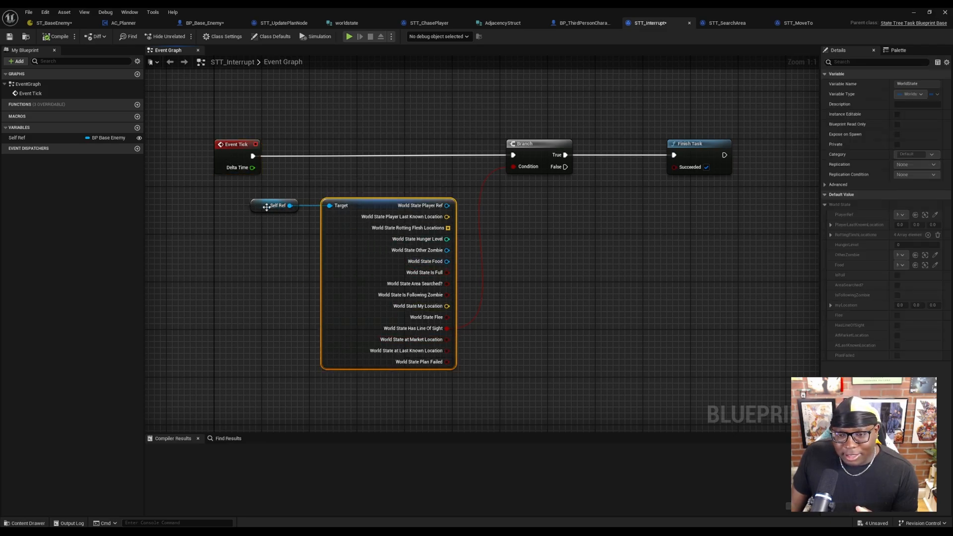
{"action": "mouse_move", "coordinate": [420, 333]}
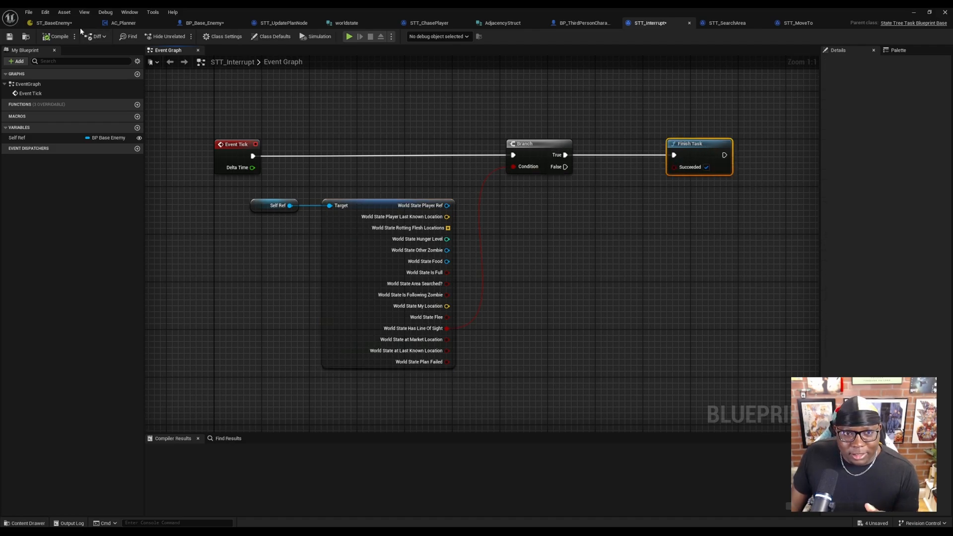
{"action": "left_click", "coordinate": [54, 23]}
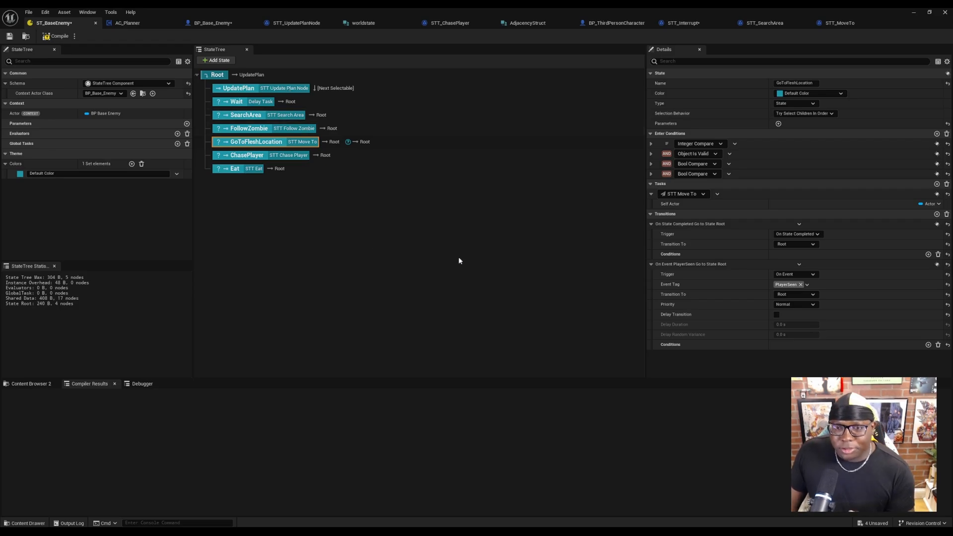
{"action": "mouse_move", "coordinate": [802, 188]}
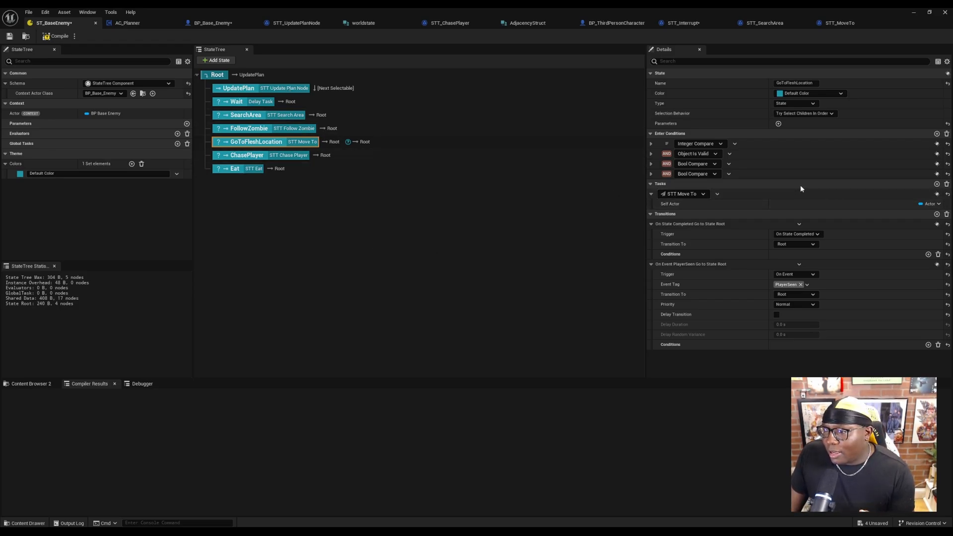